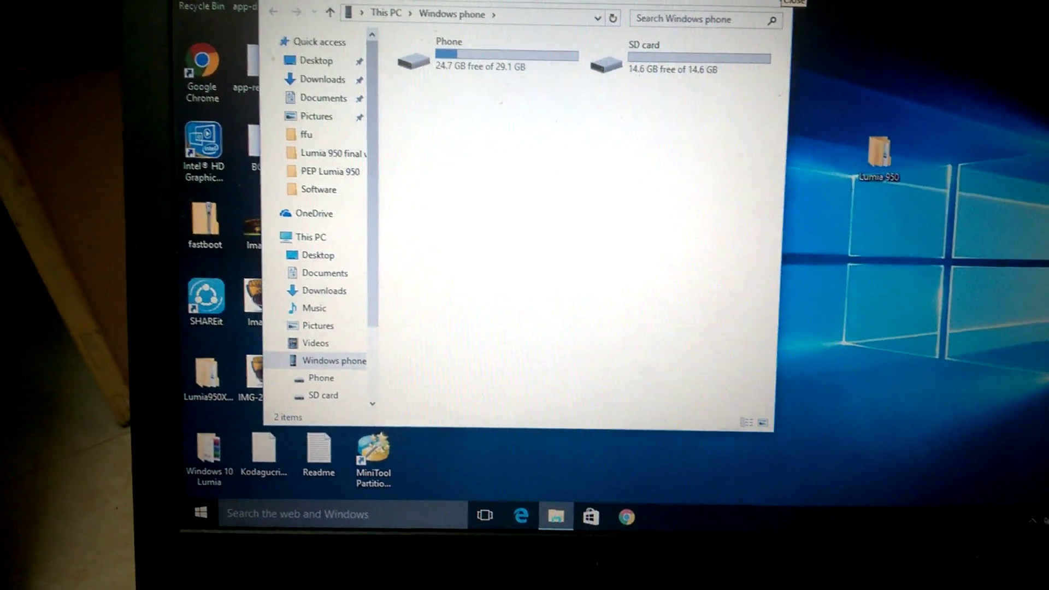
Step: Open Local Disk (C:) in File Explorer to list its folders
left_click(793, 2)
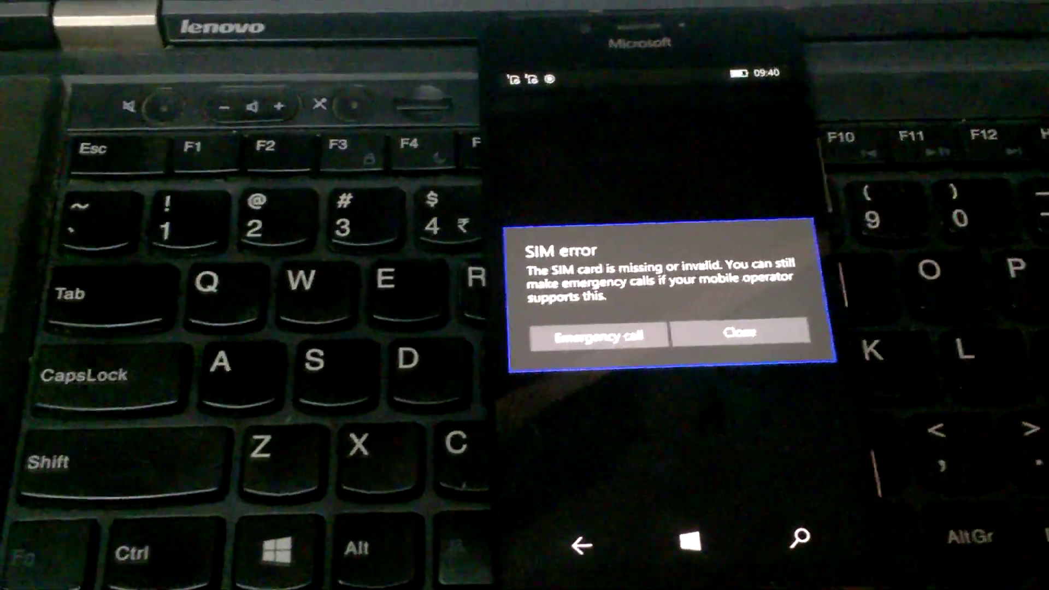
left_click(738, 331)
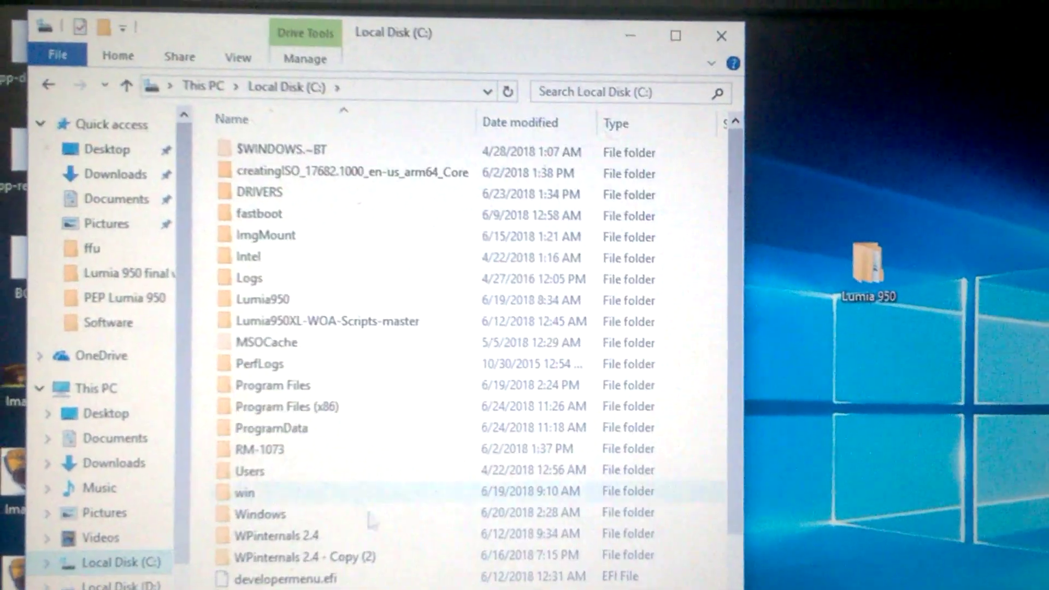
Step: Run WPinternals.exe from the WPinternals 2.4 folder as administrator
double_click(276, 535)
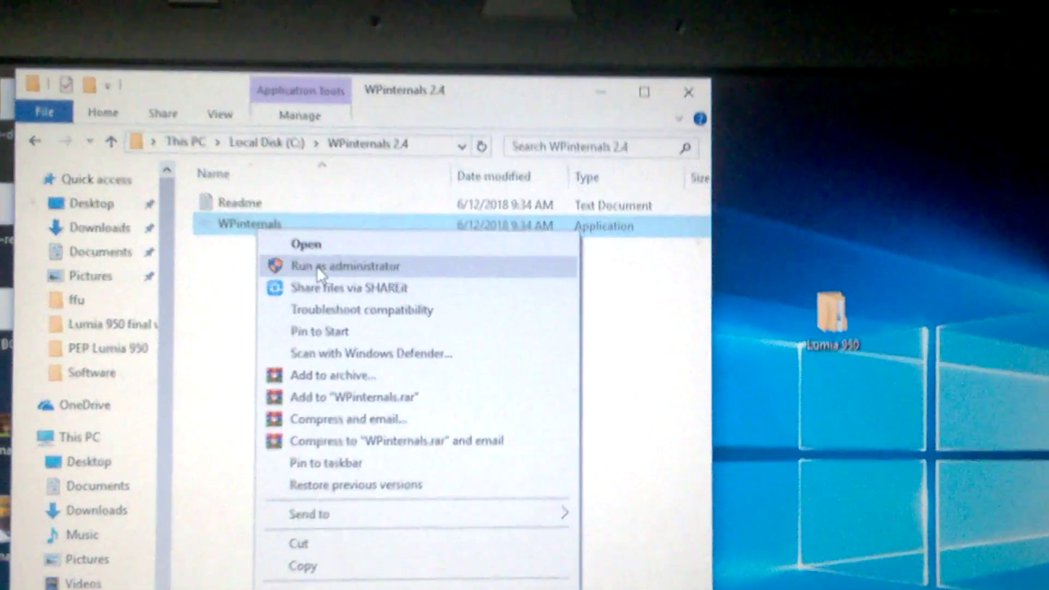
left_click(338, 265)
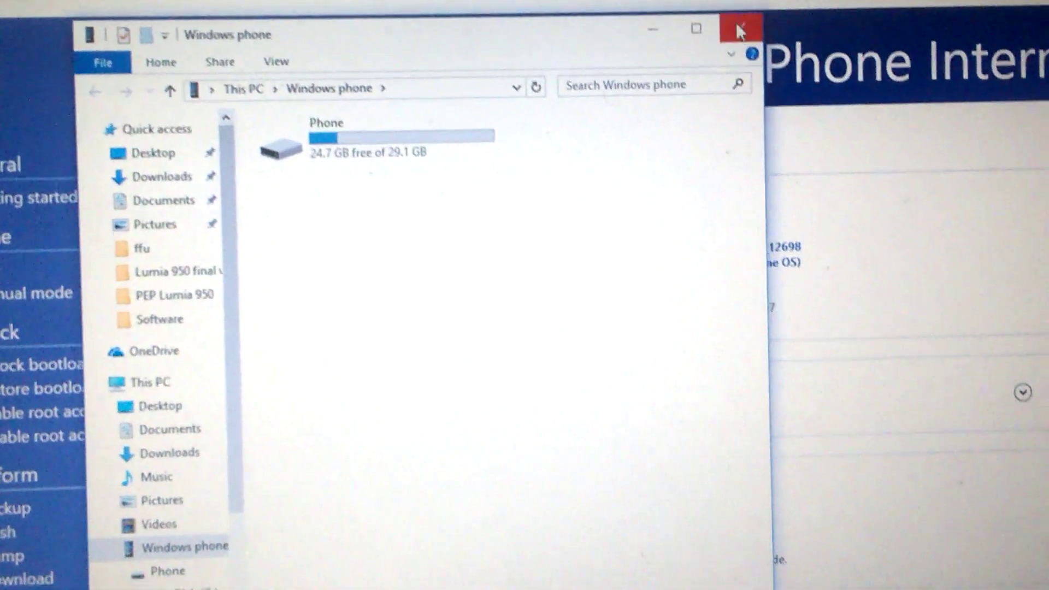
Step: Close File Explorer and confirm switching the phone to Flash mode
left_click(738, 30)
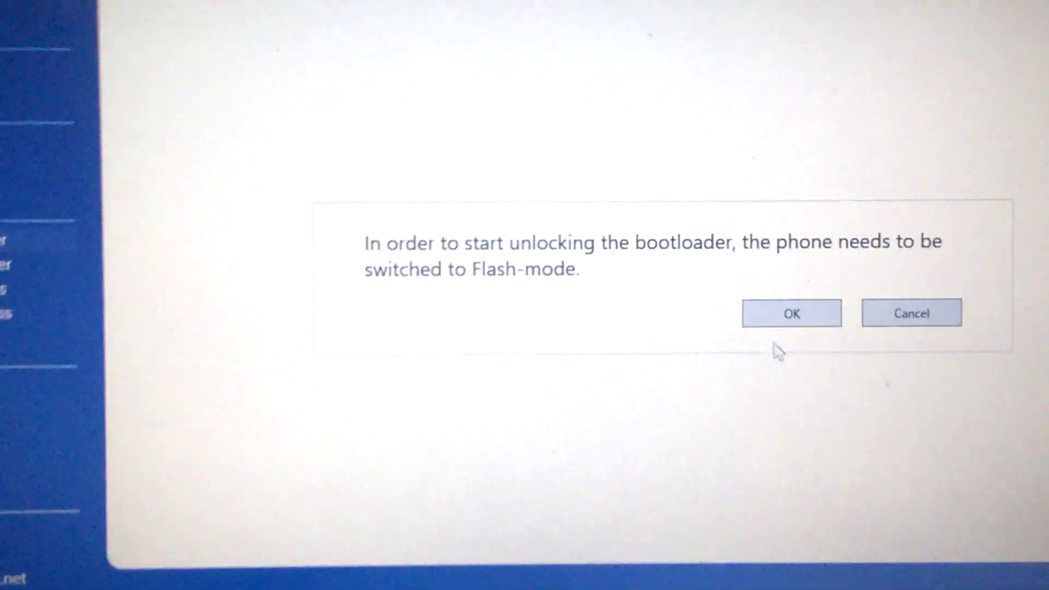
left_click(791, 312)
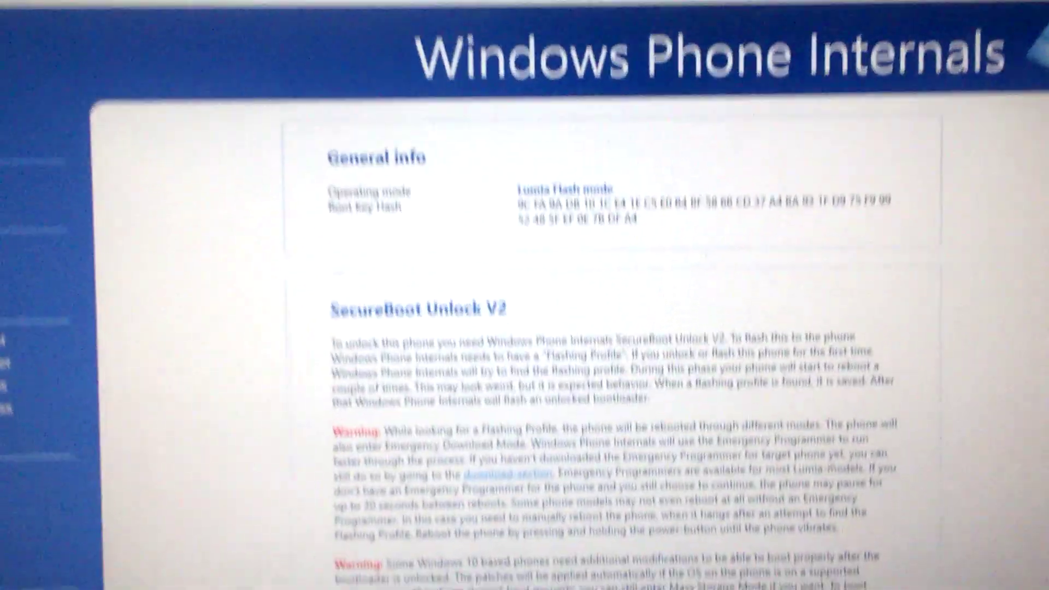
scroll("down", 3)
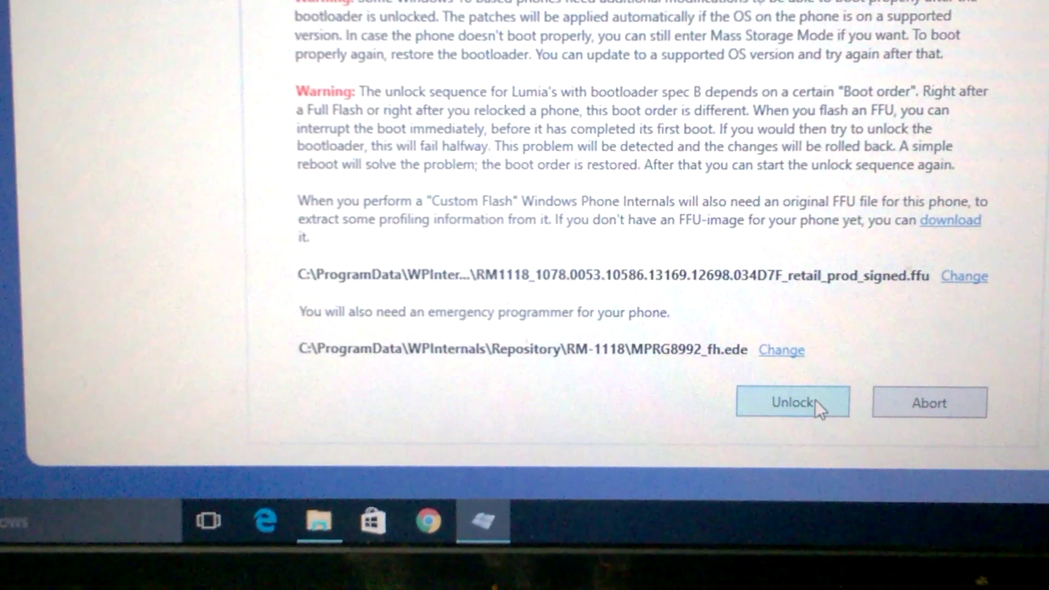
Step: Unlock the bootloader and acknowledge 'Bootloader unlocked successfully!'
left_click(792, 402)
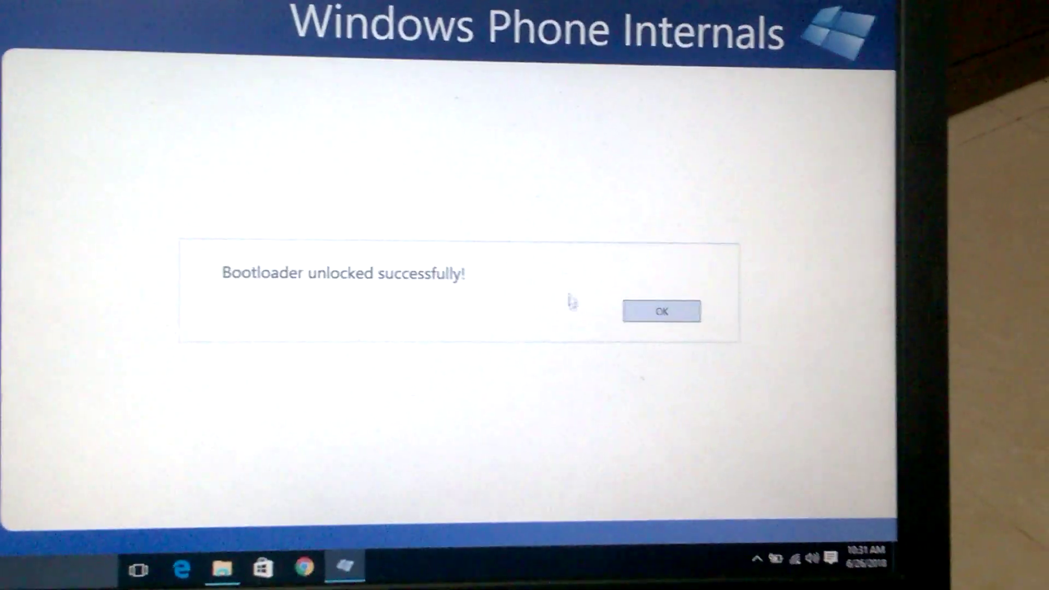
left_click(661, 310)
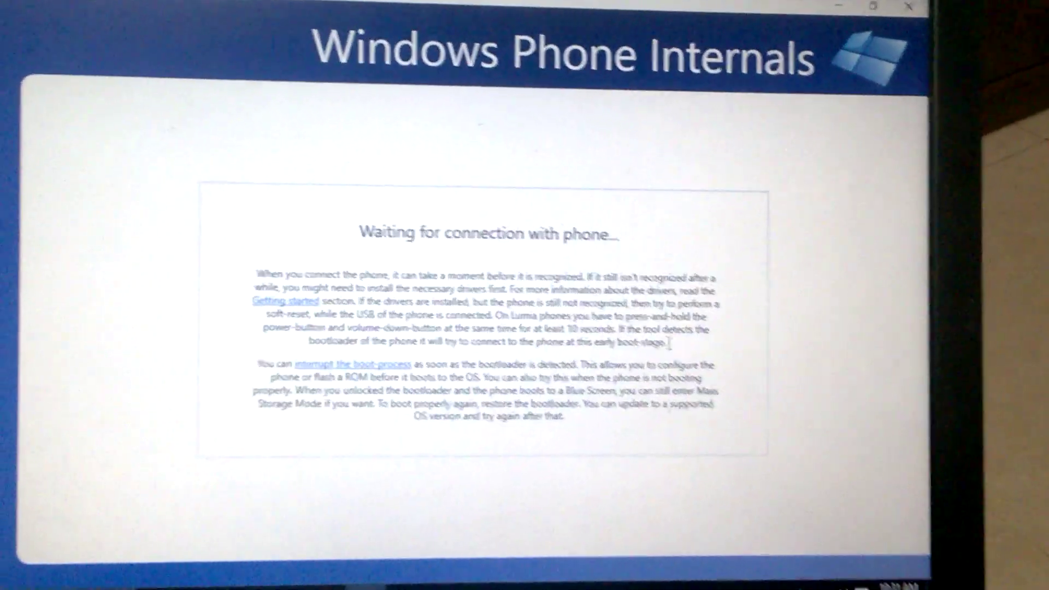